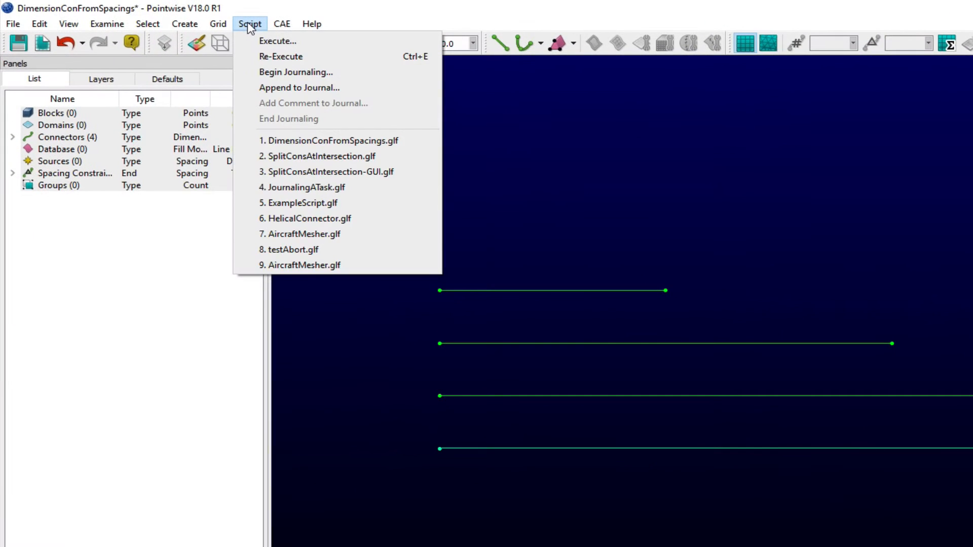
Step: Execute the DimensionConFromSpacings.glf Glyph script from the Desktop
{"action": "left_click", "coordinate": [277, 40]}
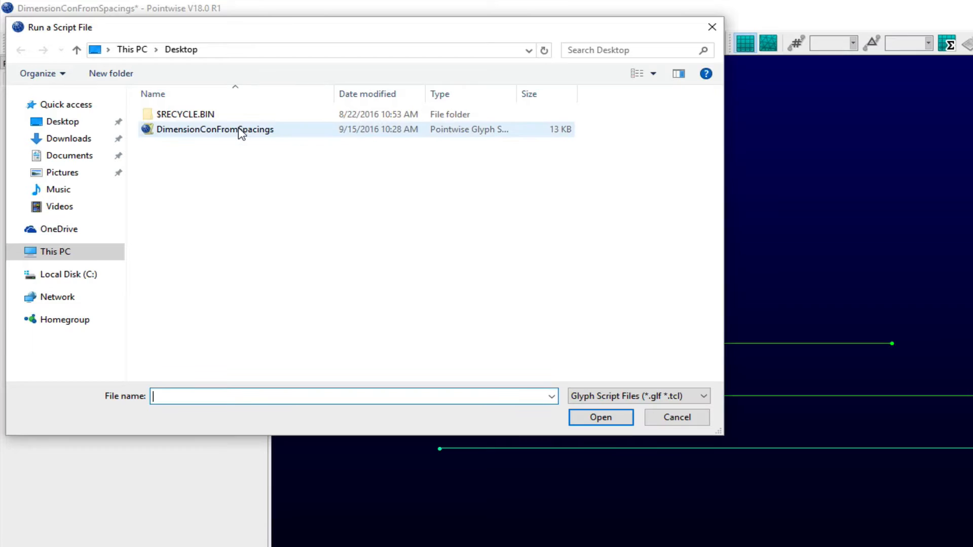
{"action": "left_click", "coordinate": [215, 130]}
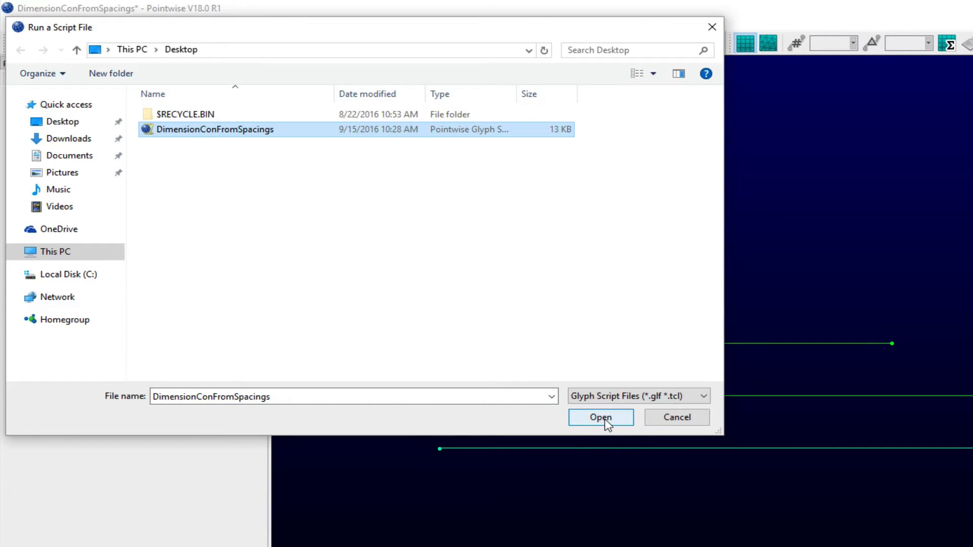
{"action": "left_click", "coordinate": [600, 418]}
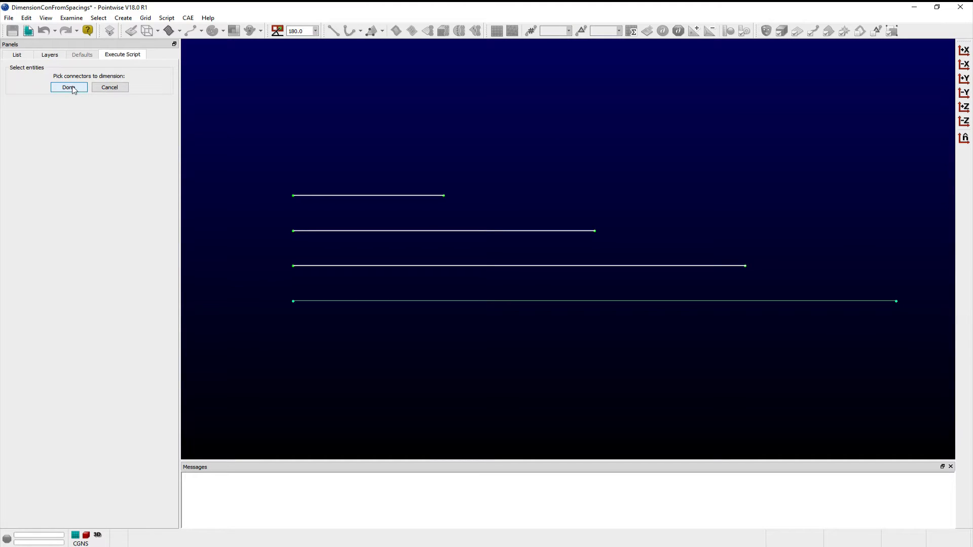
Step: Acquire end spacings 0.1 from an existing connector and set max ds to 1.0 for the four connectors
{"action": "left_click", "coordinate": [69, 87]}
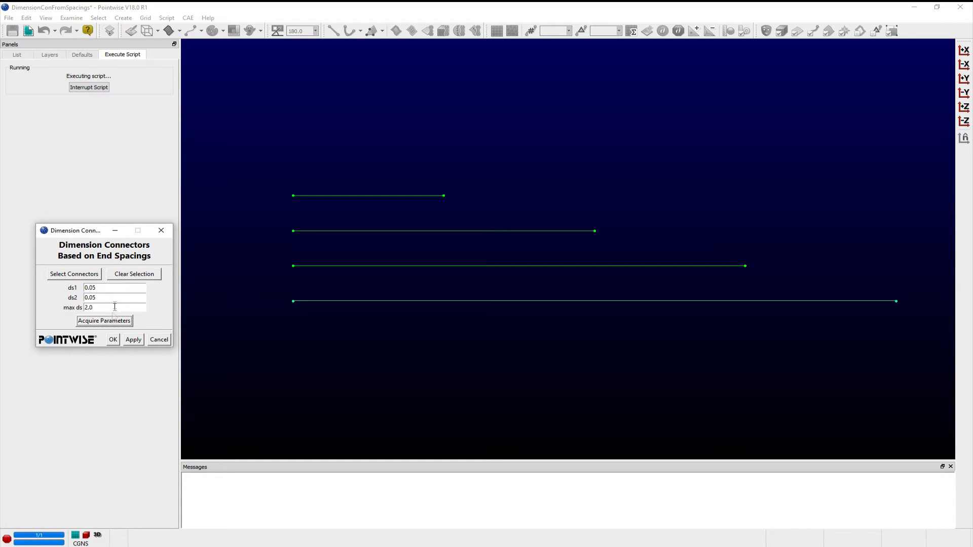
{"action": "left_click", "coordinate": [103, 320]}
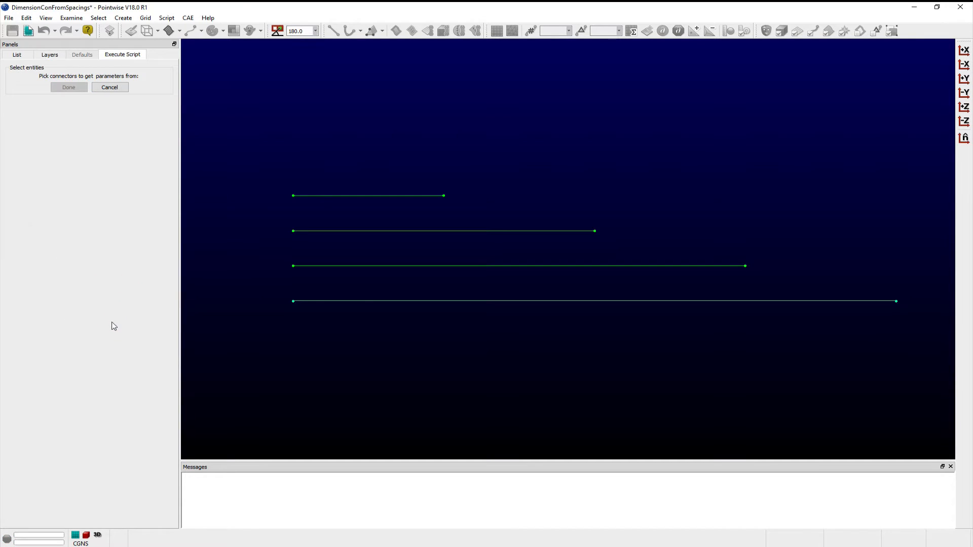
{"action": "left_click", "coordinate": [69, 87]}
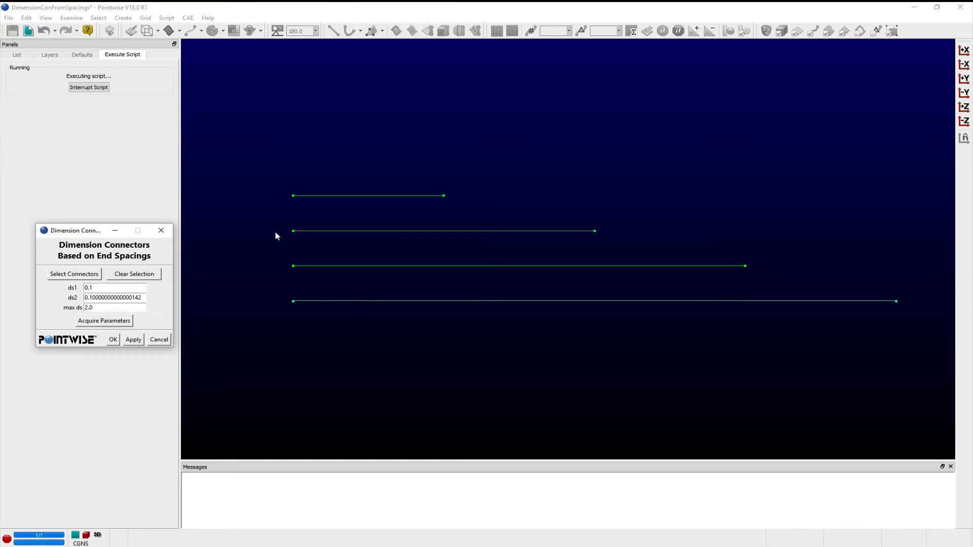
{"action": "mouse_move", "coordinate": [194, 266]}
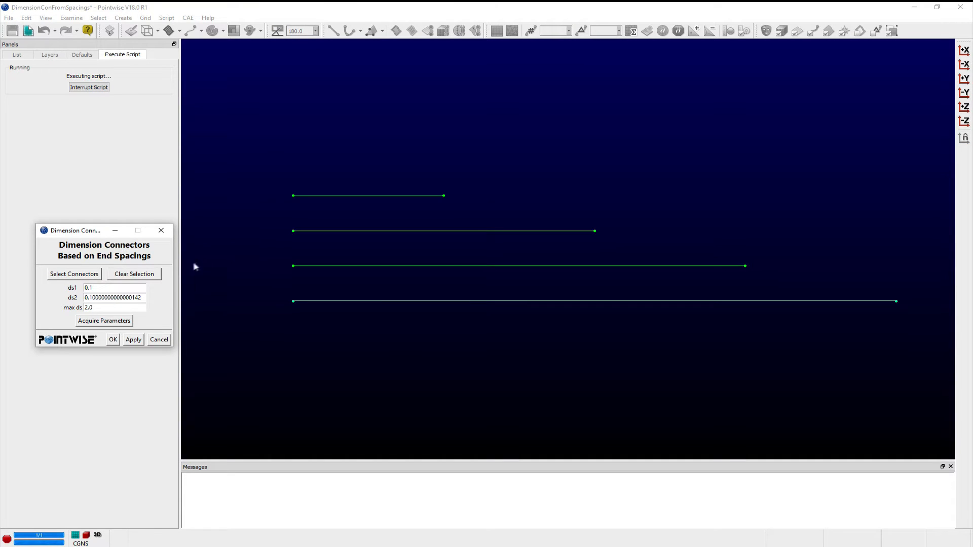
{"action": "mouse_move", "coordinate": [149, 299]}
{"action": "type", "text": "1"}
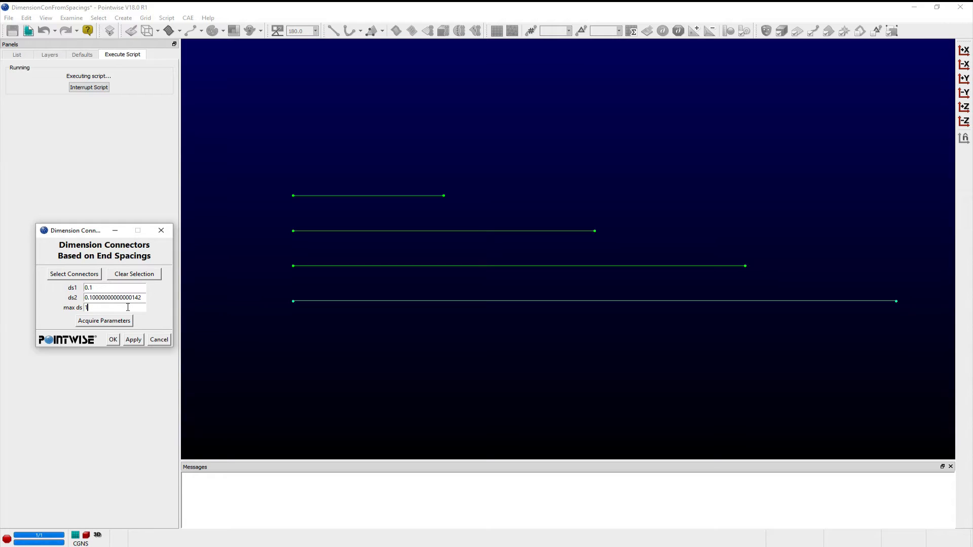
{"action": "type", "text": ".0"}
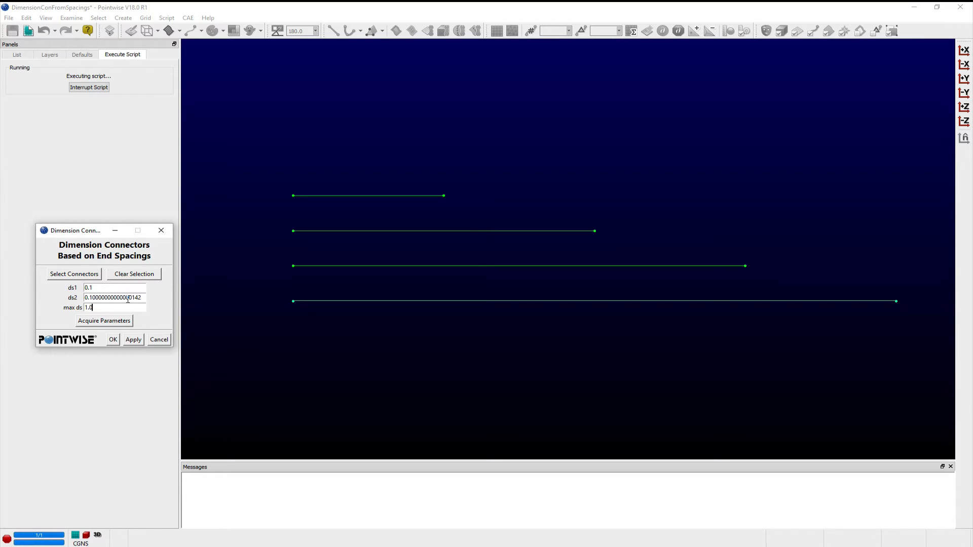
{"action": "double_click", "coordinate": [113, 298]}
{"action": "type", "text": "0.1"}
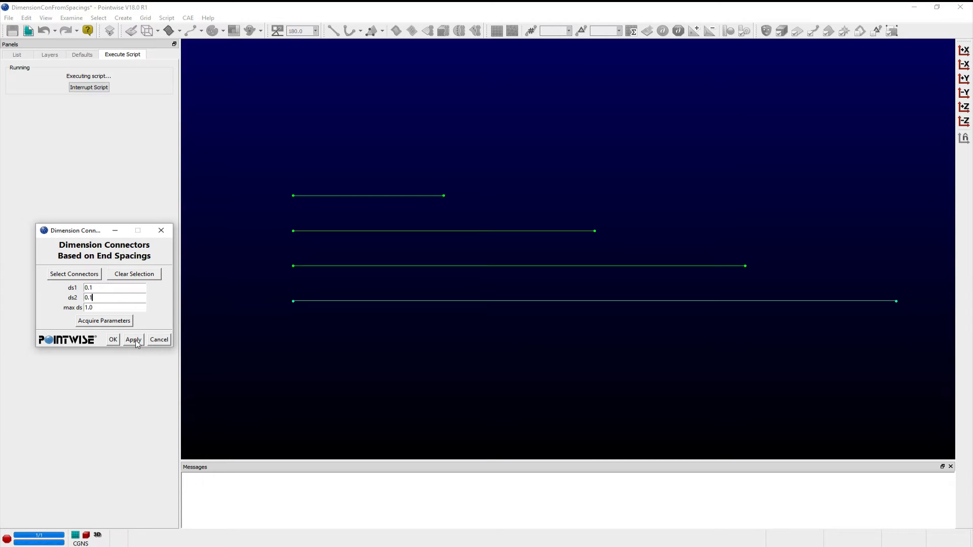
{"action": "mouse_move", "coordinate": [114, 339]}
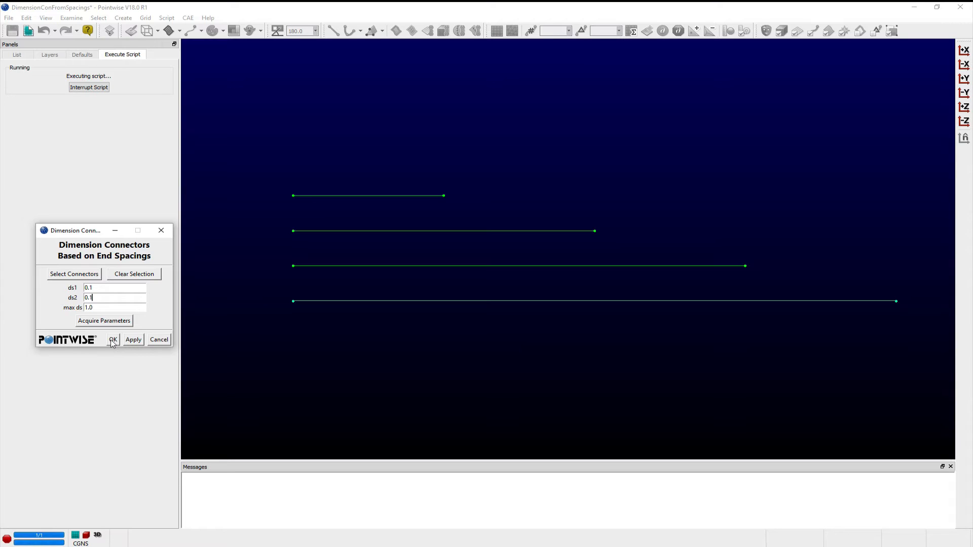
Step: Finish the script and show grid points on the dimensioned connectors
{"action": "left_click", "coordinate": [114, 340]}
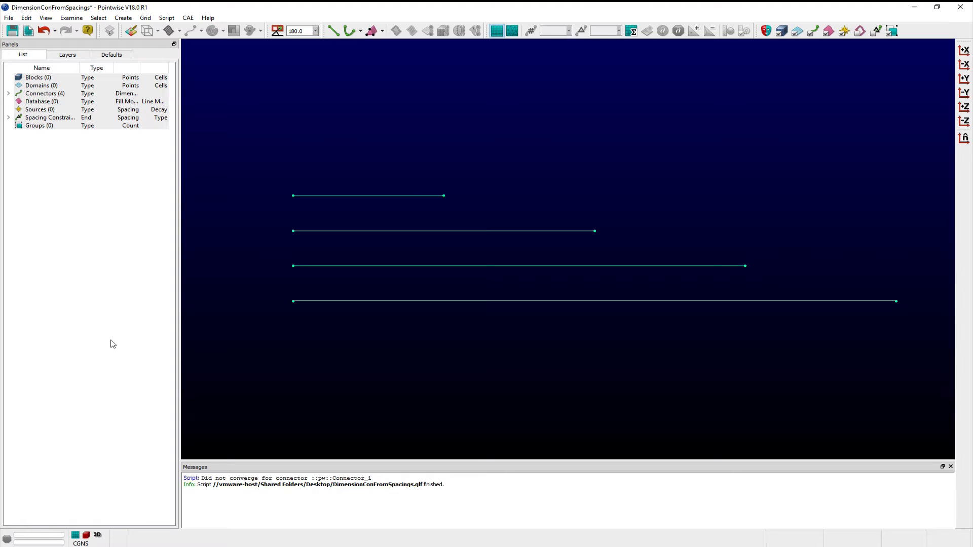
{"action": "mouse_move", "coordinate": [242, 281]}
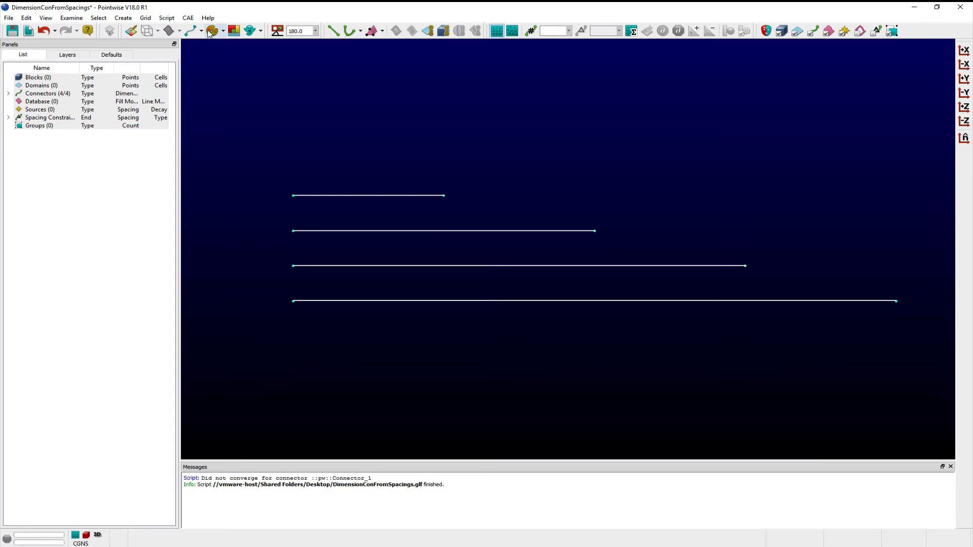
{"action": "left_click", "coordinate": [197, 30]}
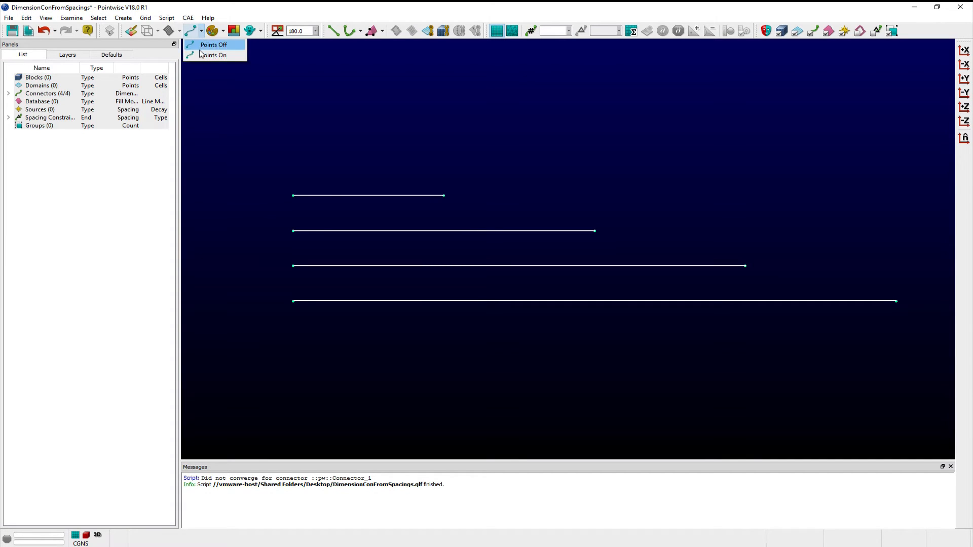
{"action": "left_click", "coordinate": [213, 54]}
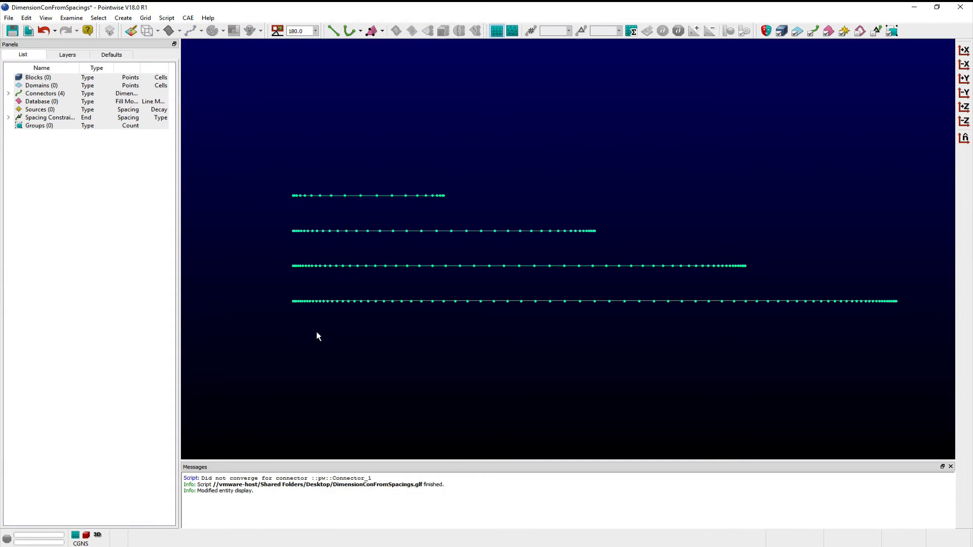
{"action": "left_click", "coordinate": [326, 302]}
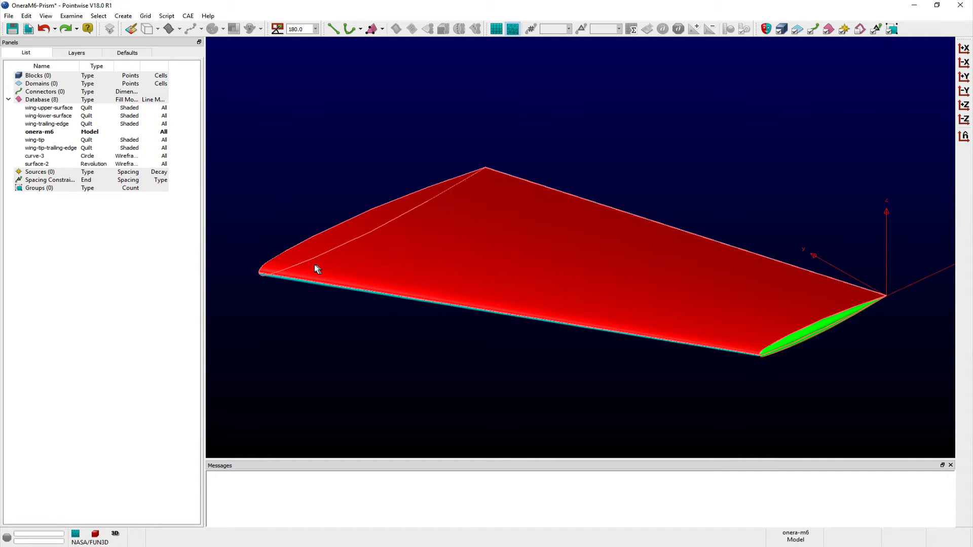
Step: Create domains on the onera-m6 database surfaces and display them shaded with mesh lines
{"action": "left_click", "coordinate": [47, 131]}
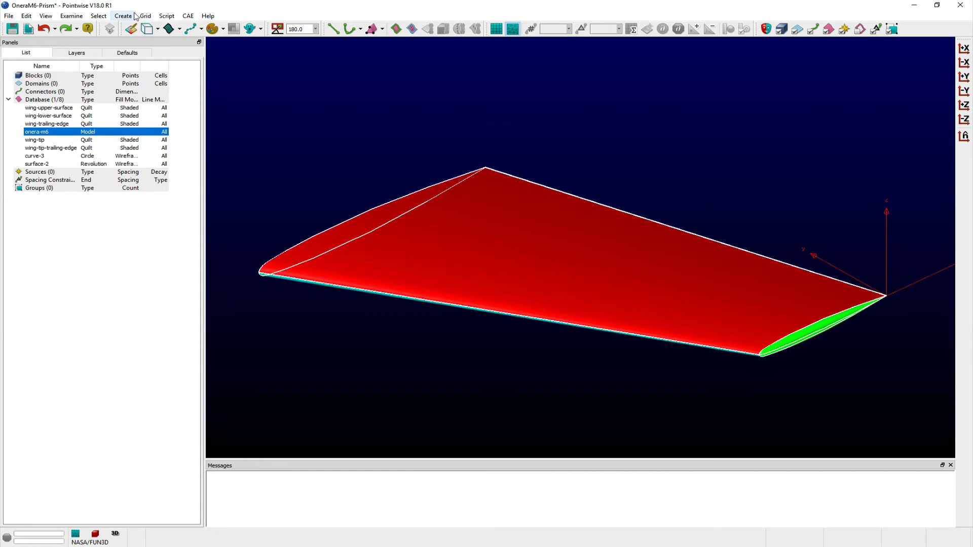
{"action": "left_click", "coordinate": [122, 17]}
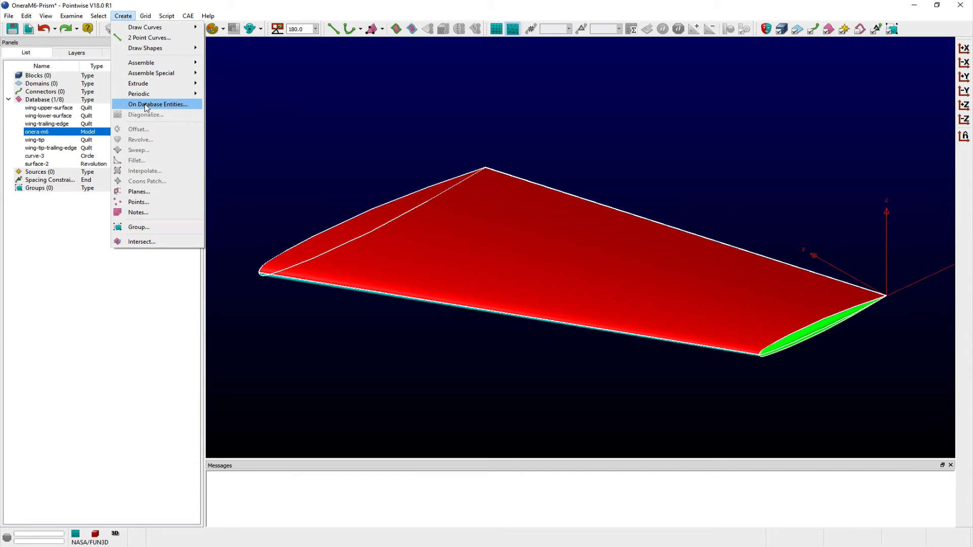
{"action": "left_click", "coordinate": [158, 104]}
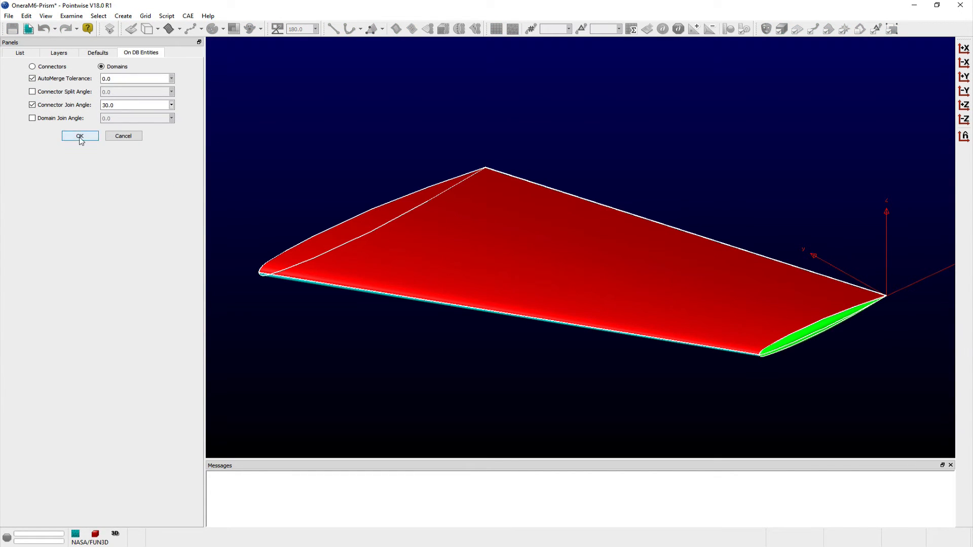
{"action": "left_click", "coordinate": [79, 136]}
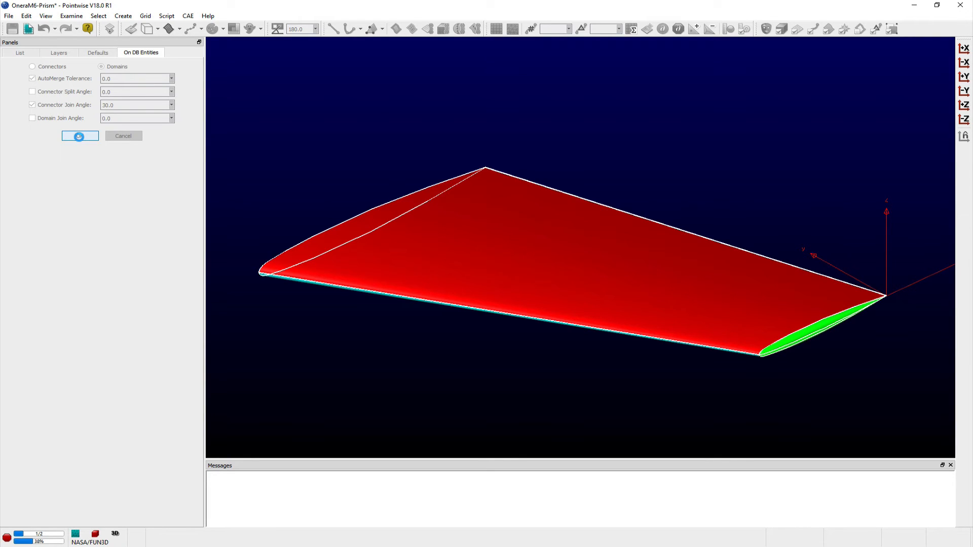
{"action": "left_click", "coordinate": [79, 136]}
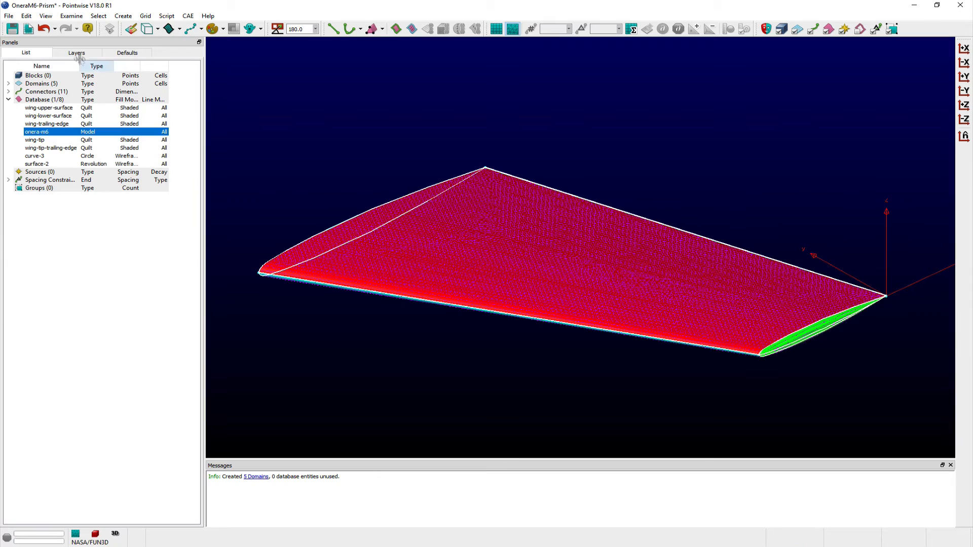
{"action": "left_click", "coordinate": [36, 16]}
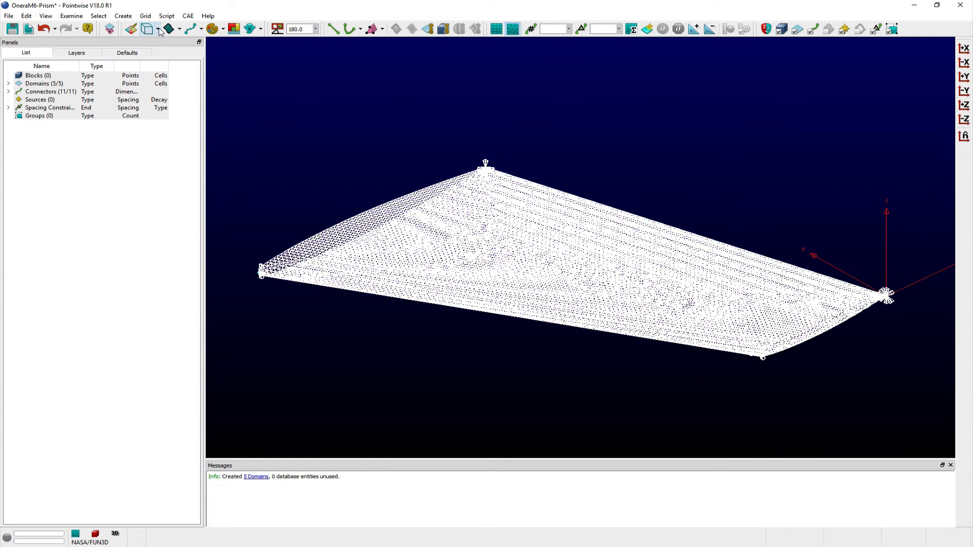
{"action": "left_click", "coordinate": [164, 29]}
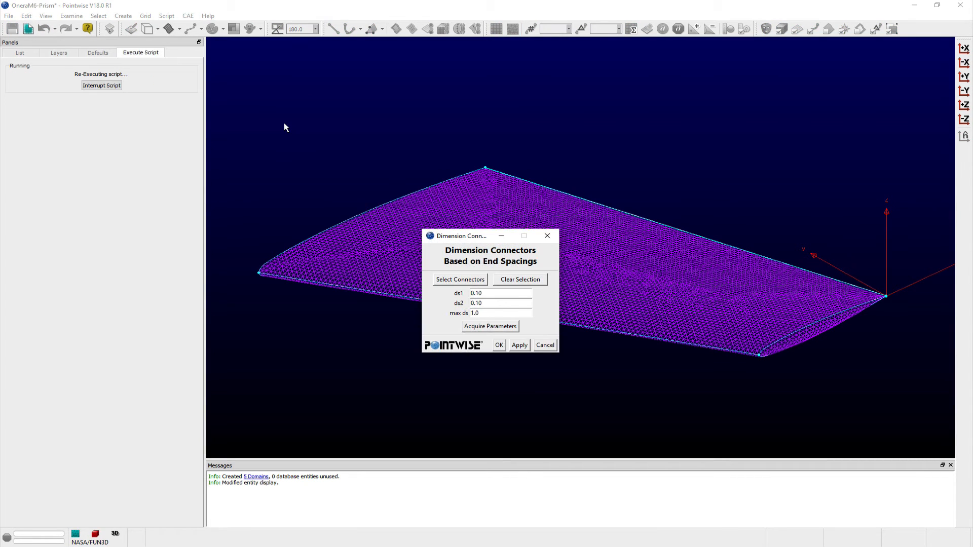
Step: Re-run the end-spacing dimensioning on the wing edge connectors and accept it
{"action": "left_click_drag", "start_coordinate": [462, 236], "coordinate": [441, 233]}
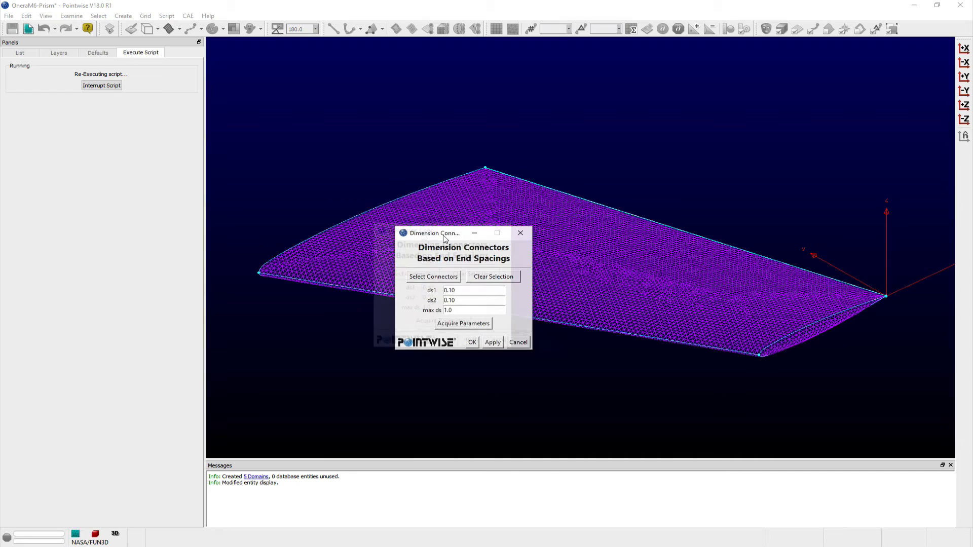
{"action": "left_click_drag", "start_coordinate": [435, 233], "coordinate": [97, 202]}
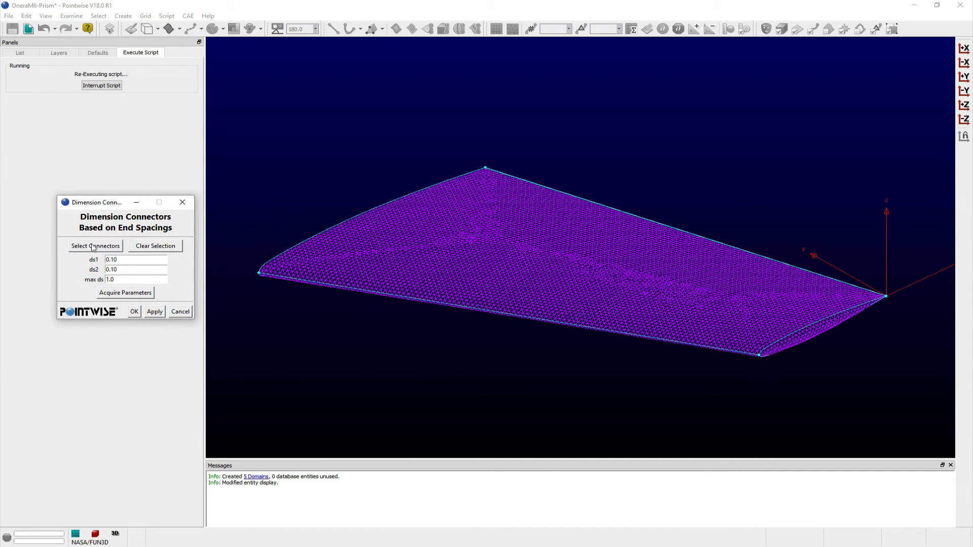
{"action": "mouse_move", "coordinate": [95, 251]}
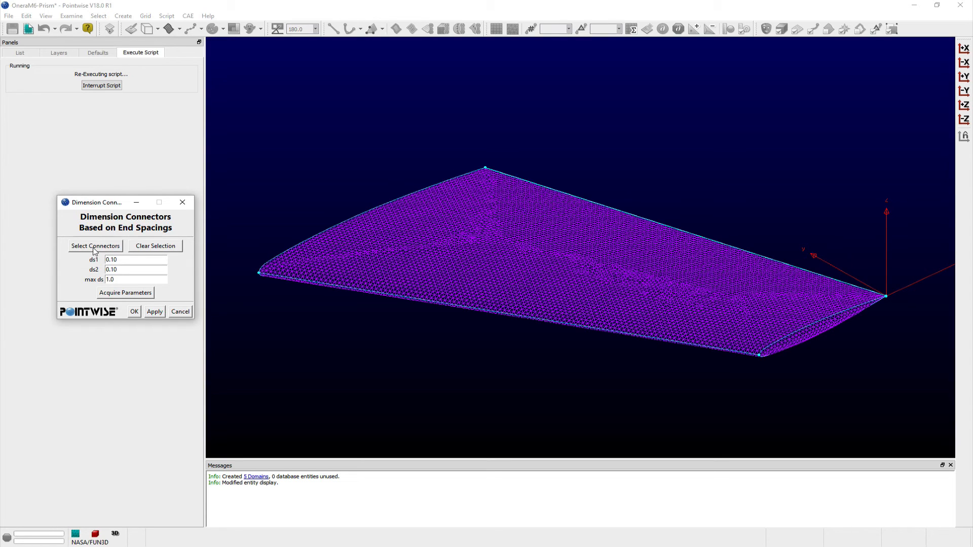
{"action": "left_click", "coordinate": [95, 245]}
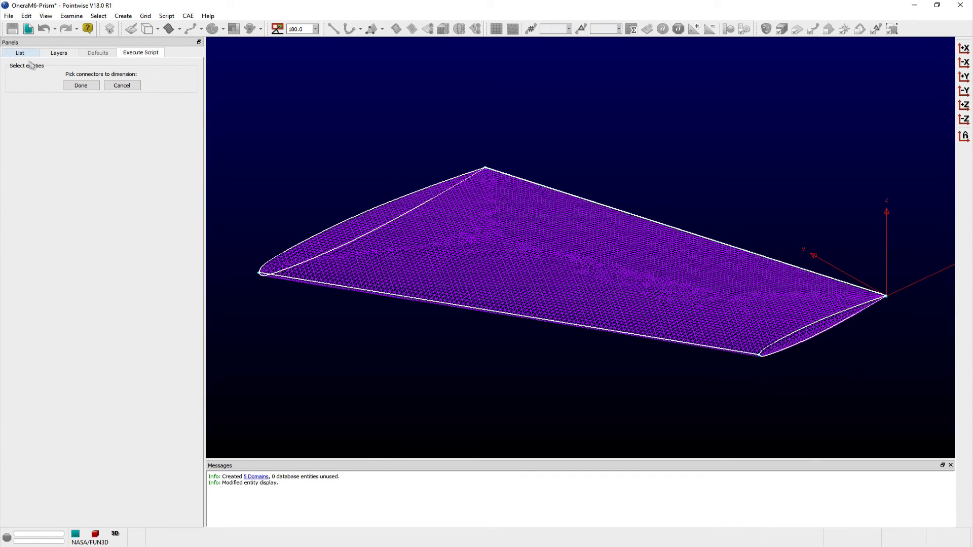
{"action": "left_click", "coordinate": [81, 85]}
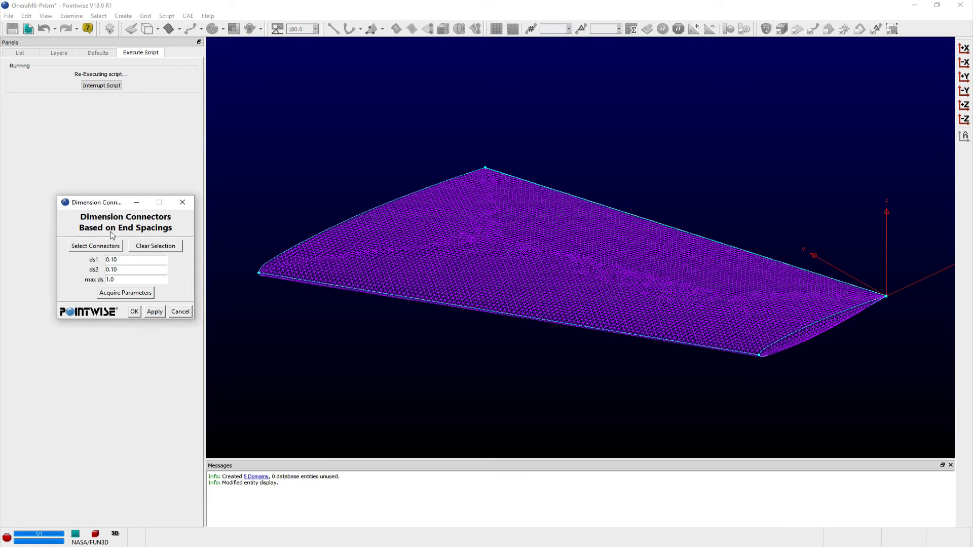
{"action": "left_click", "coordinate": [136, 259]}
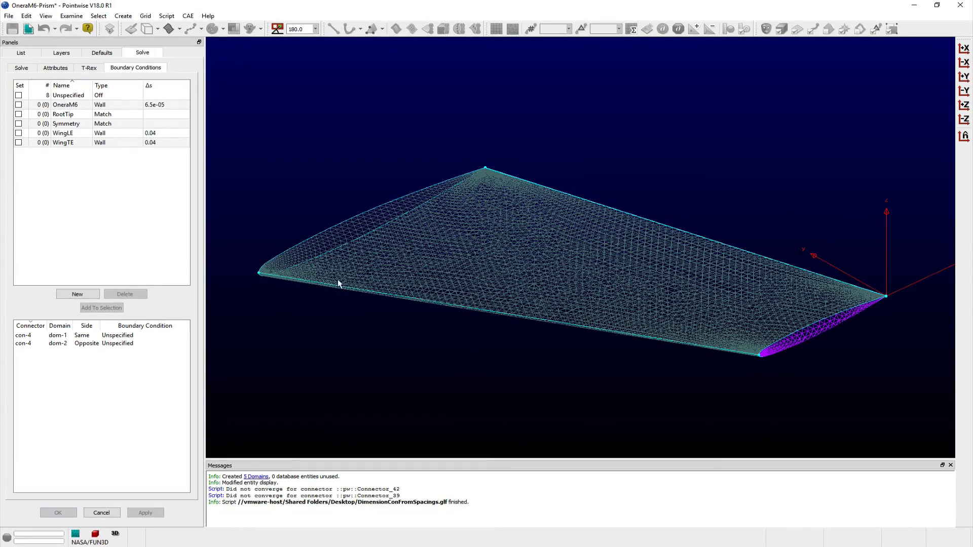
Step: Assign WingLE and WingTE walls to the edge connectors and RootTip to the root and tip edges
{"action": "left_click", "coordinate": [19, 95]}
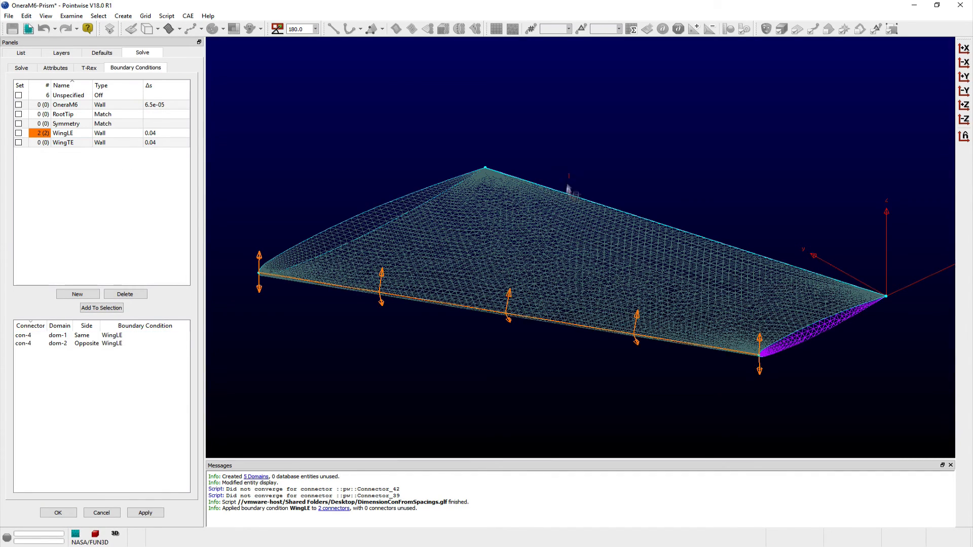
{"action": "left_click", "coordinate": [19, 142]}
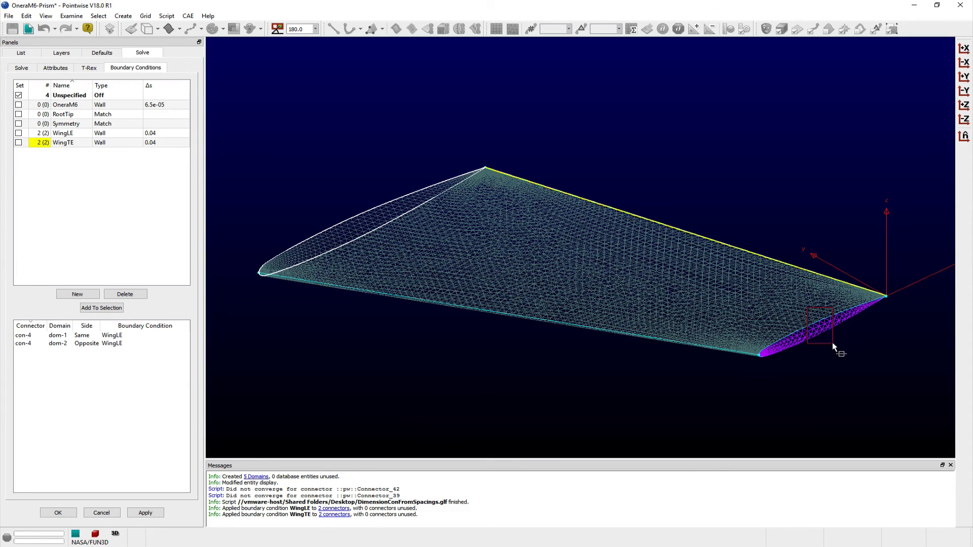
{"action": "left_click", "coordinate": [62, 113]}
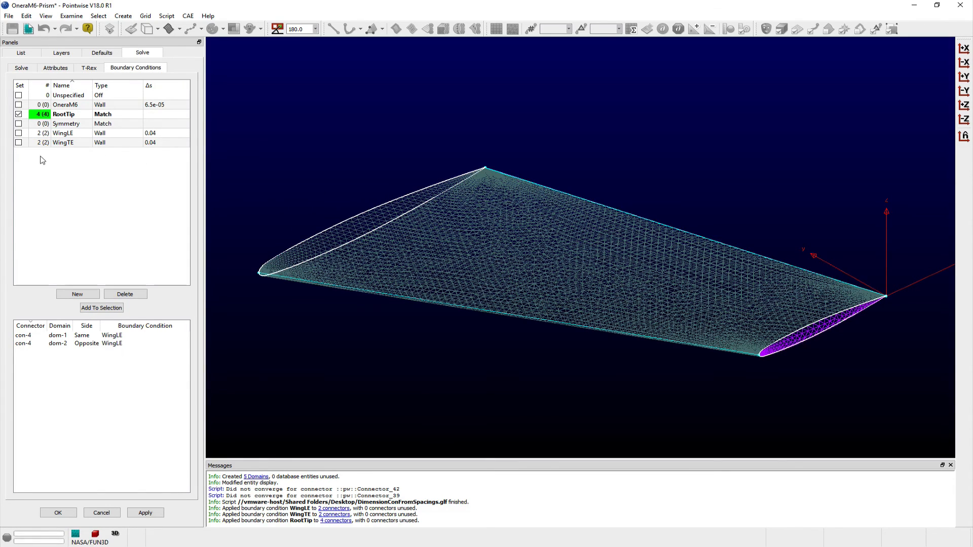
{"action": "left_click", "coordinate": [89, 67]}
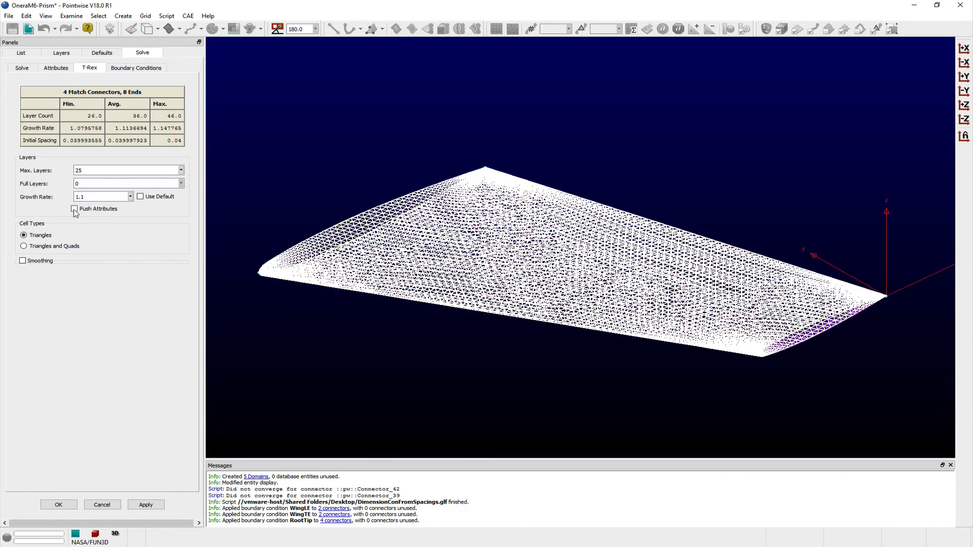
Step: Initialize the two wing domains with T-Rex anisotropic layers from the wall edges
{"action": "left_click", "coordinate": [21, 68]}
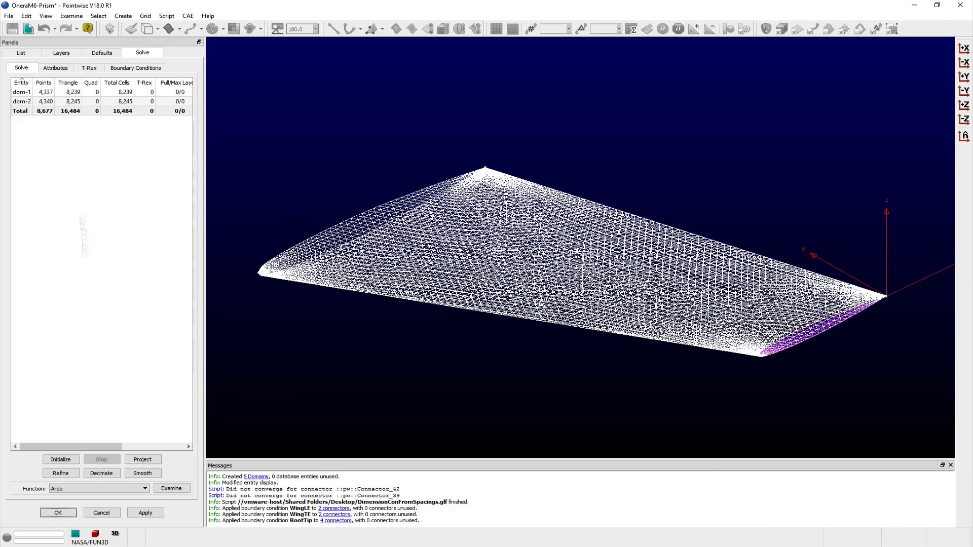
{"action": "left_click", "coordinate": [61, 459]}
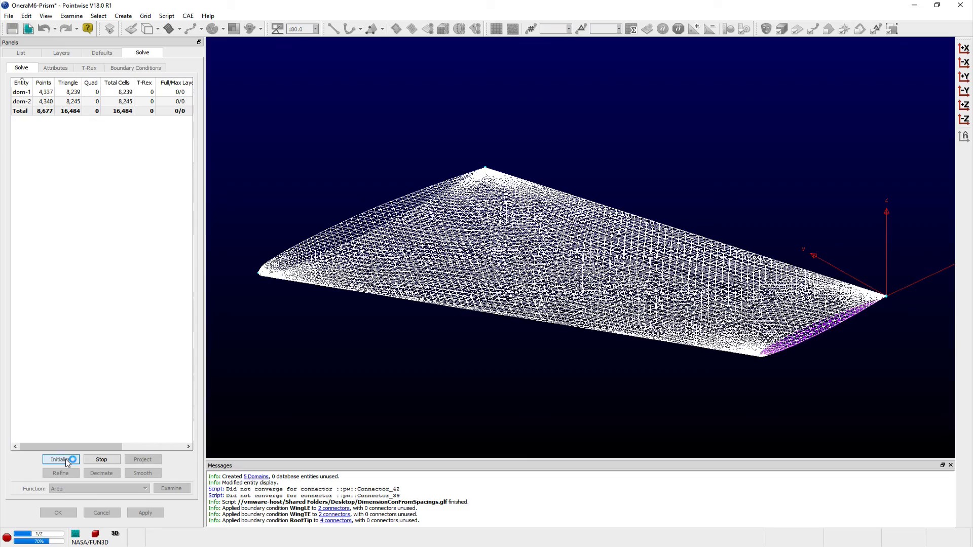
{"action": "left_click", "coordinate": [61, 459]}
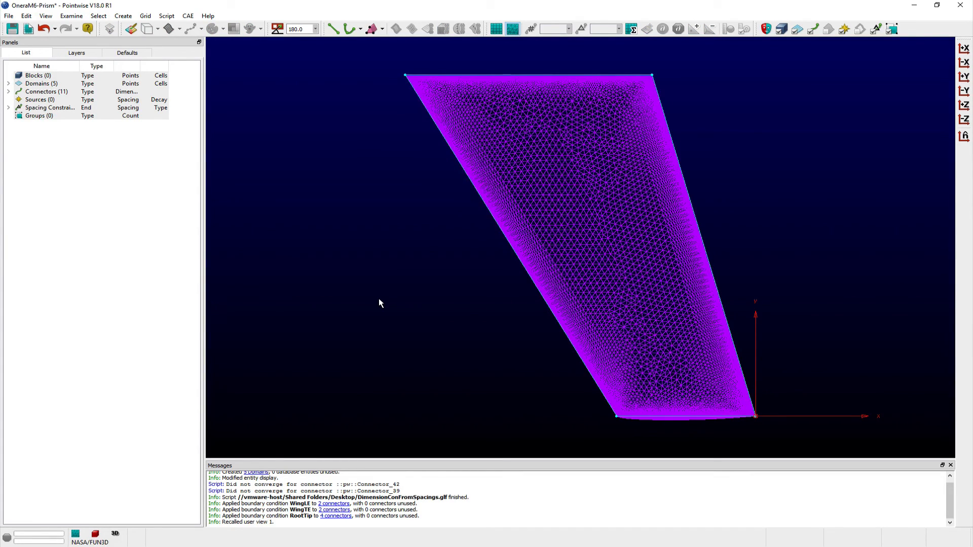
Step: Examine the wing domains coloured by cell aspect ratio
{"action": "left_click", "coordinate": [589, 214]}
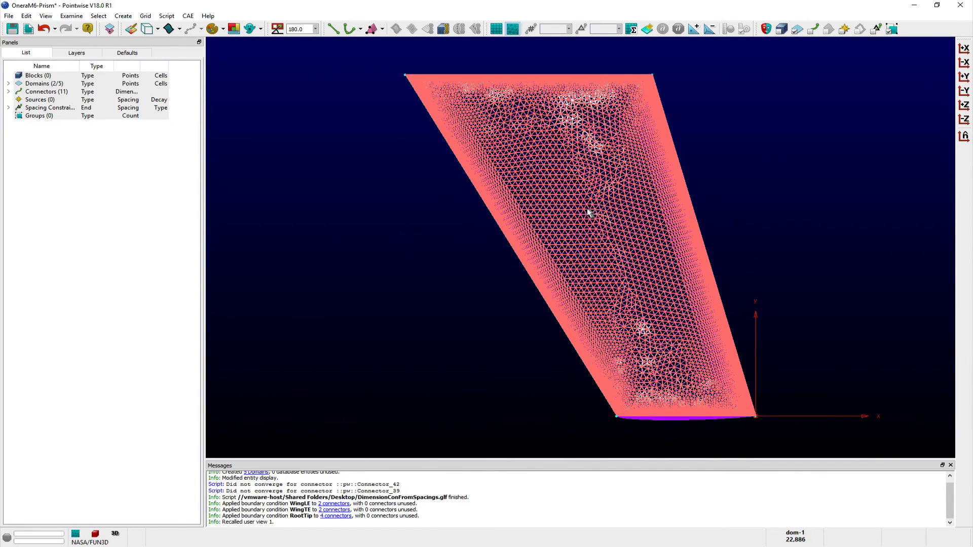
{"action": "left_click", "coordinate": [71, 16]}
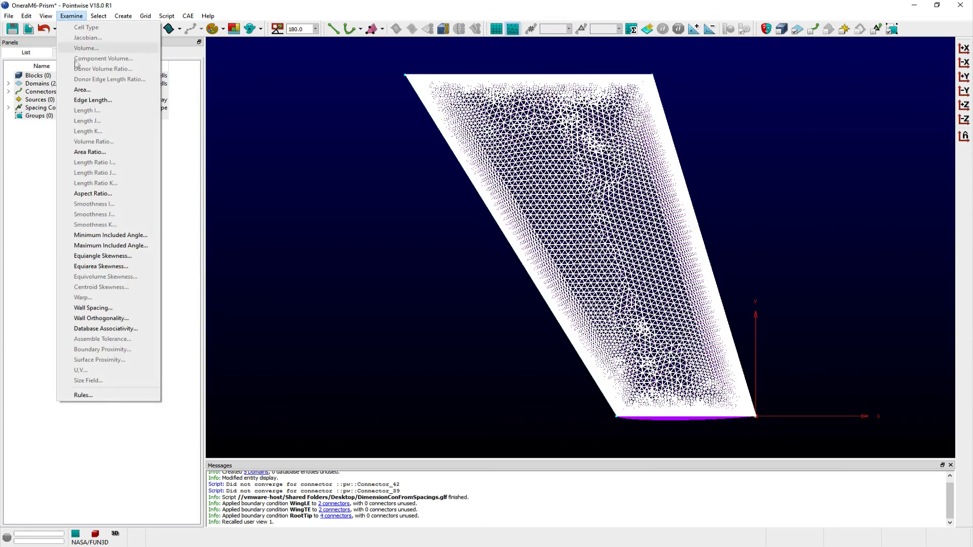
{"action": "left_click", "coordinate": [94, 193]}
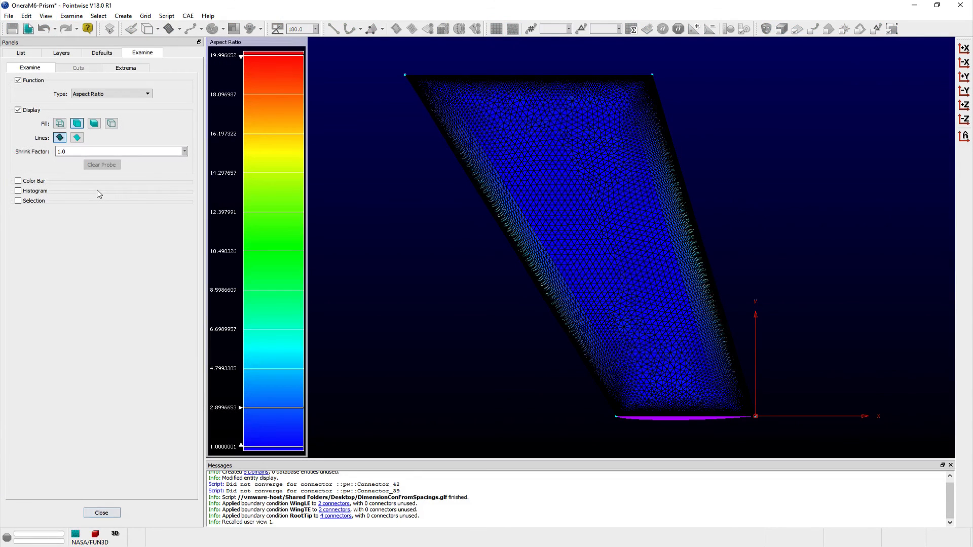